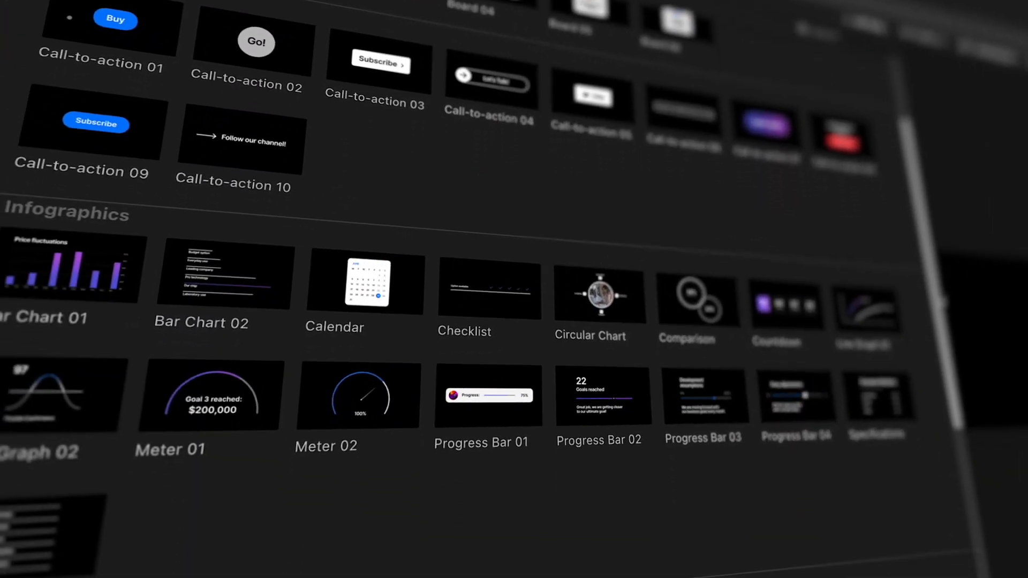
Browse the page and enter the ww.bradwestmedia.com website address.
scroll("down", 3)
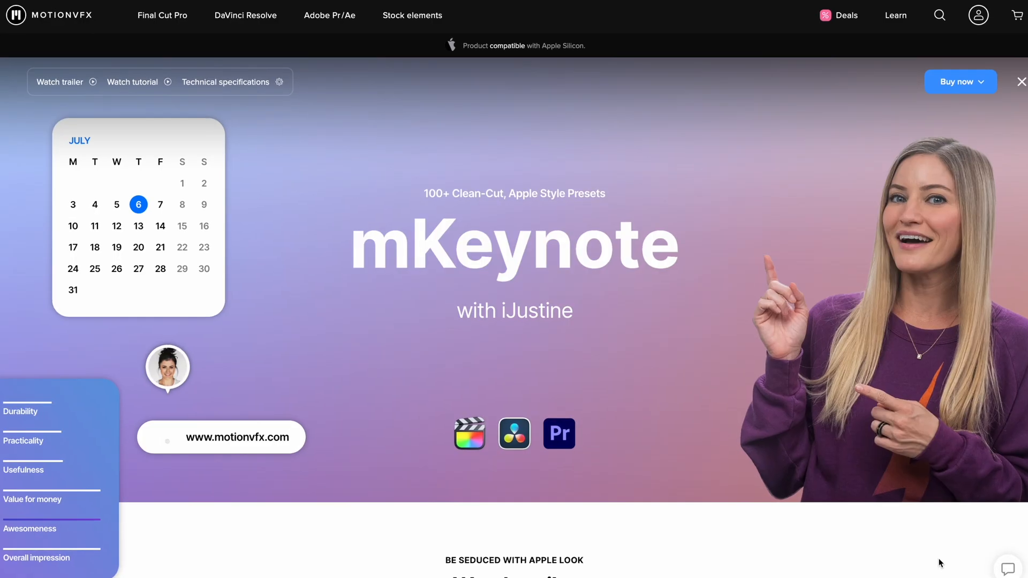
scroll("down", 3)
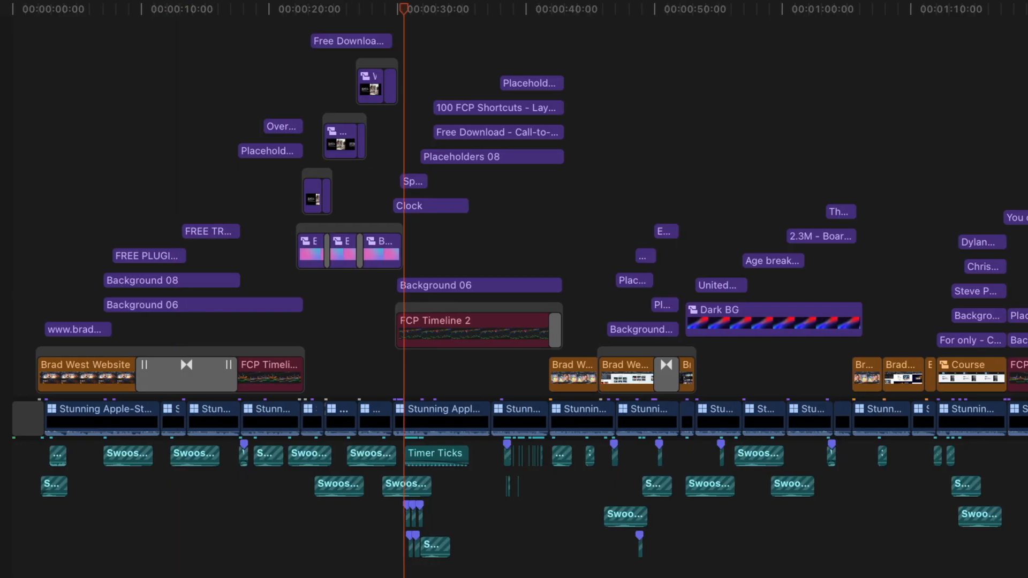
scroll("right", 3)
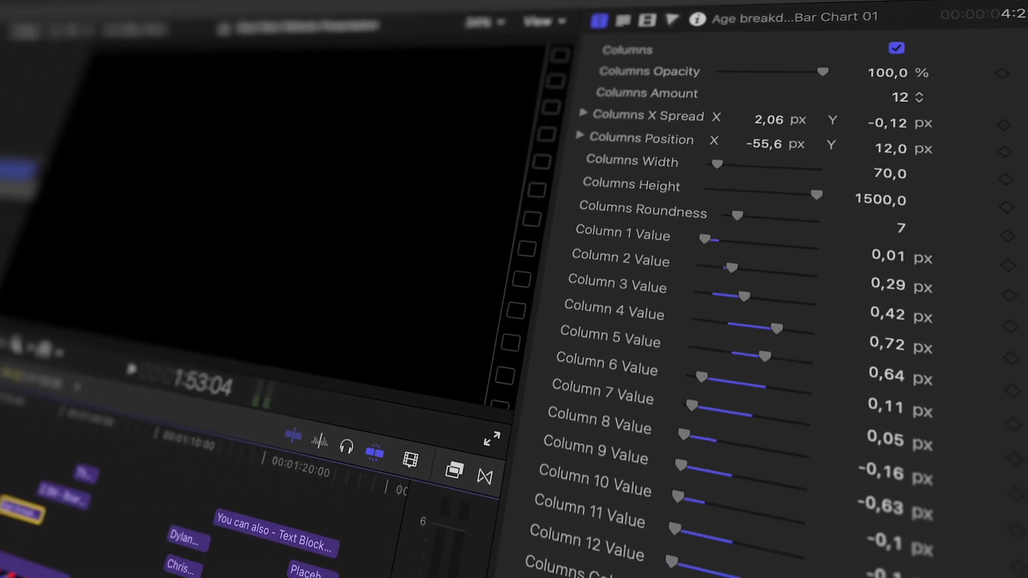
scroll("down", 3)
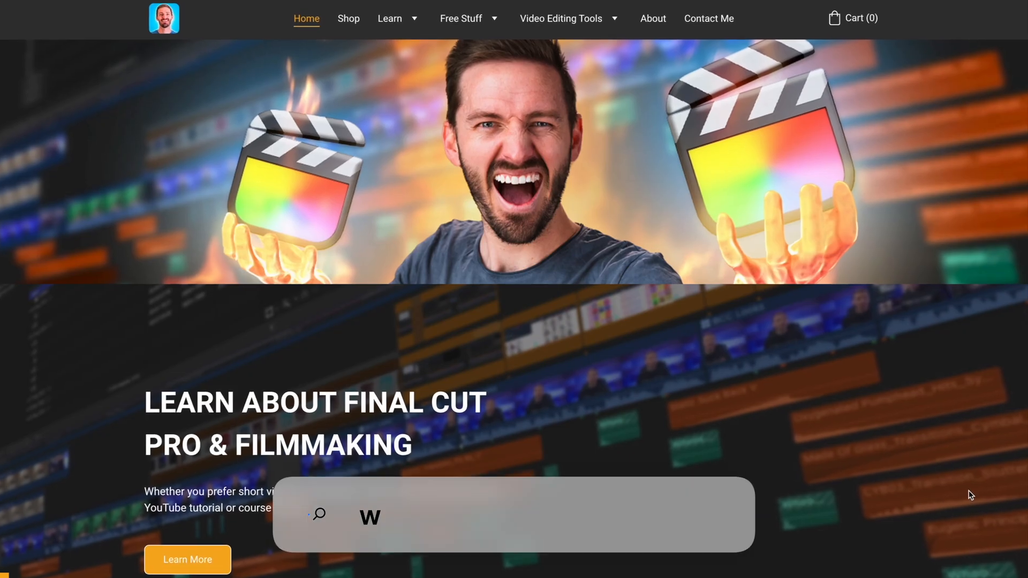
type("ww.bradwestmedia.com")
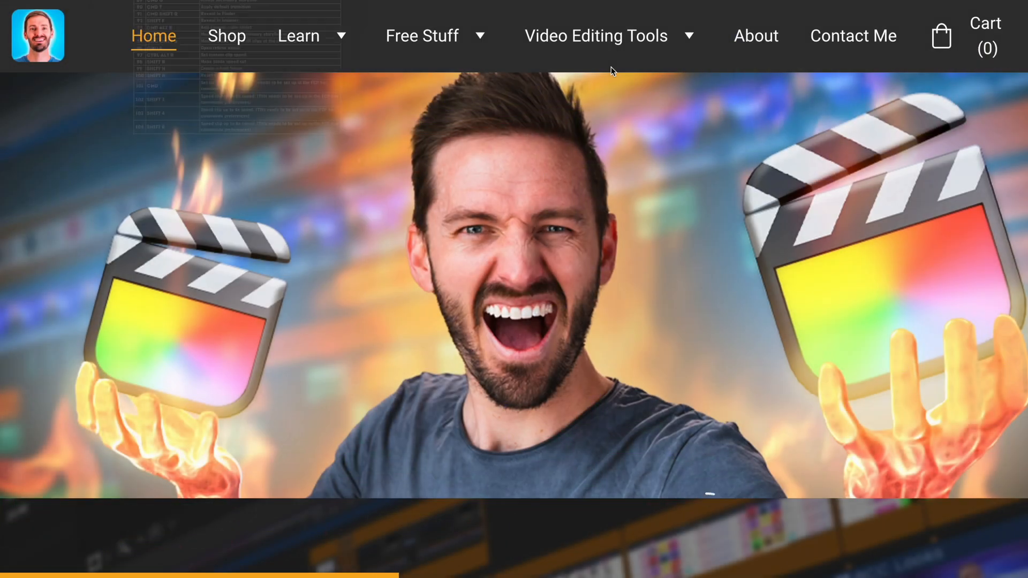
Open the Brad West Website Presentation project with the Titles browser on Installed Titles.
left_click(298, 35)
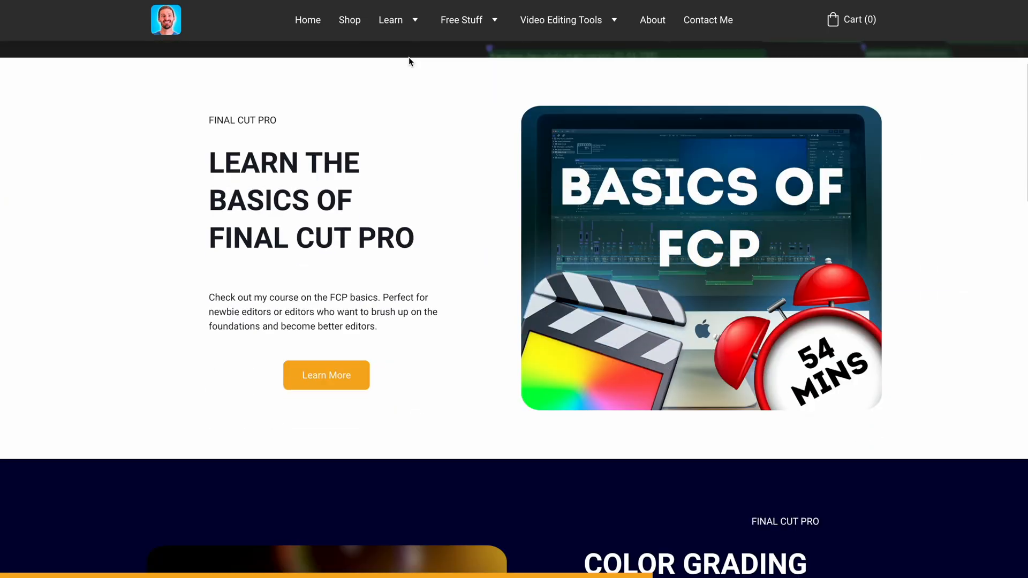
scroll("down", 3)
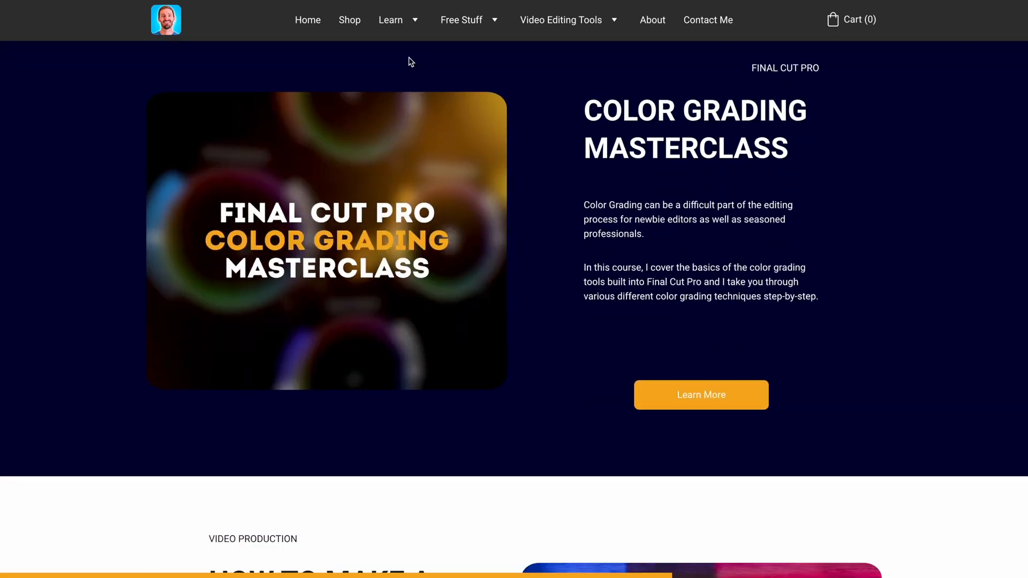
left_click(701, 394)
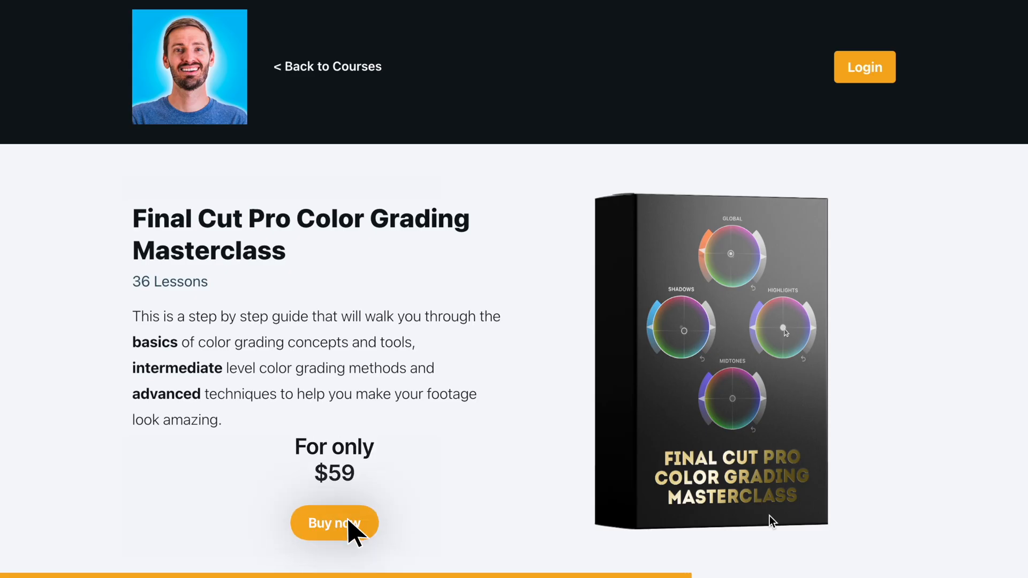
left_click(334, 523)
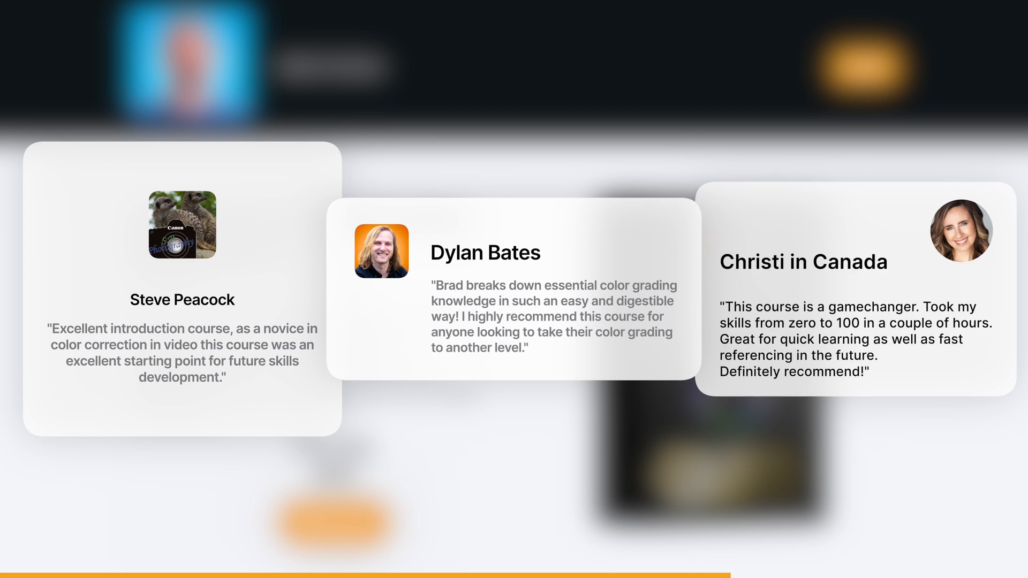
left_click(808, 38)
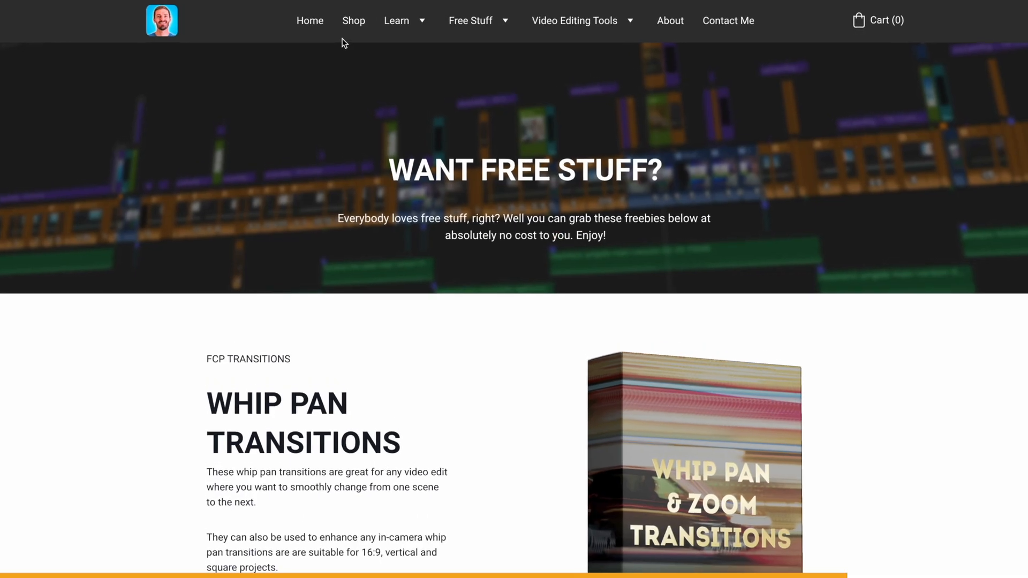
left_click(352, 20)
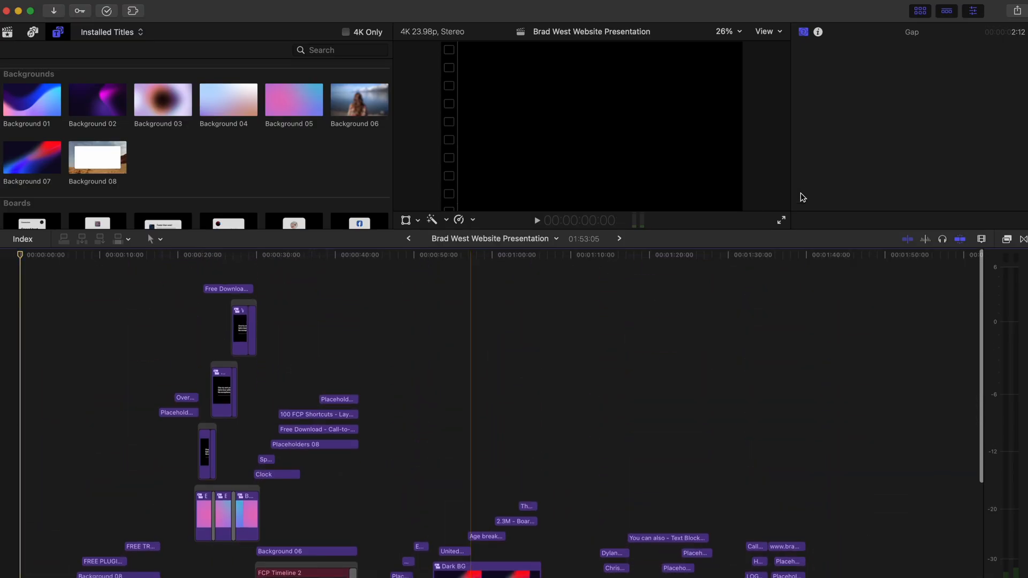
left_click(981, 239)
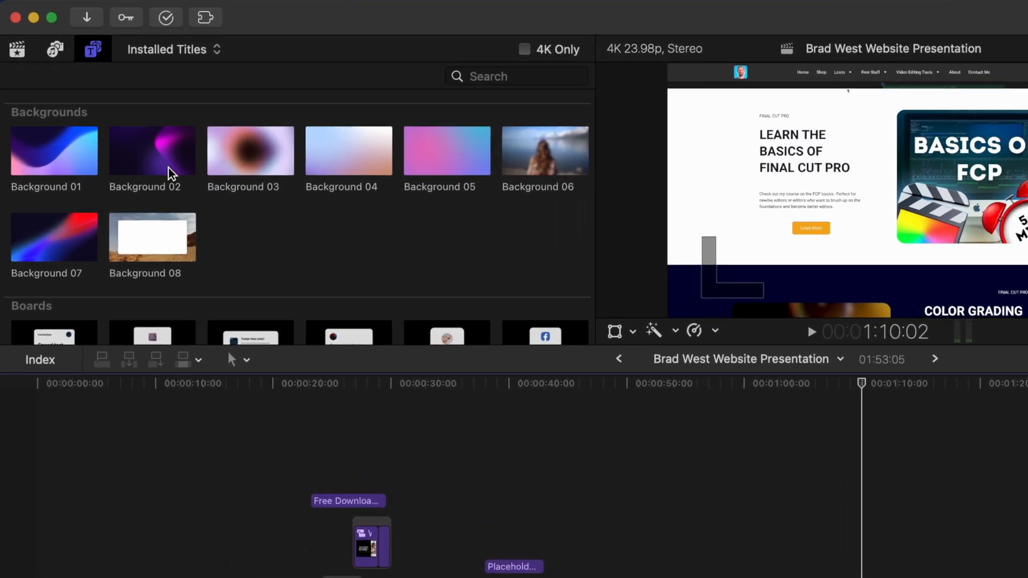
scroll("down", 3)
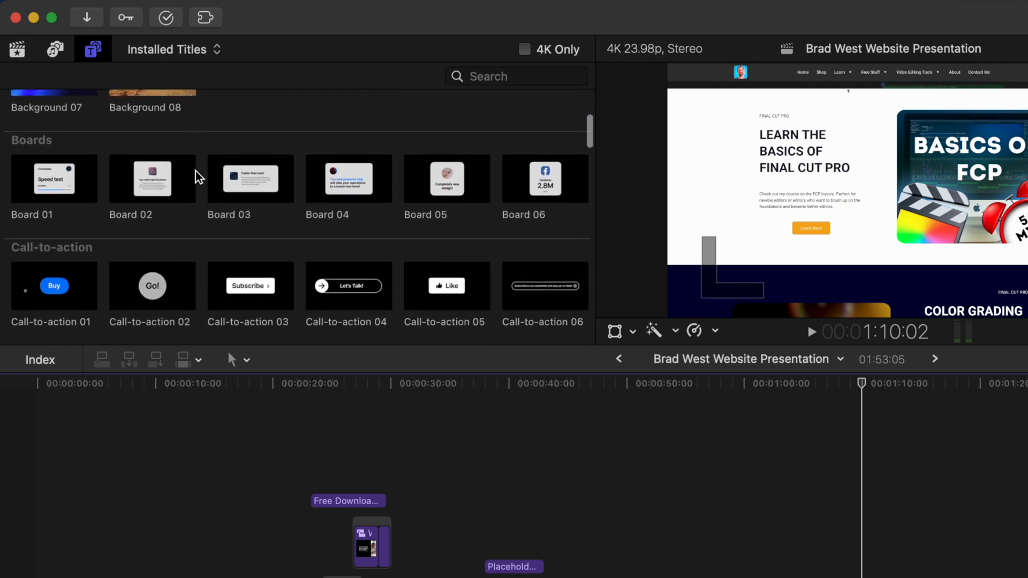
scroll("down", 3)
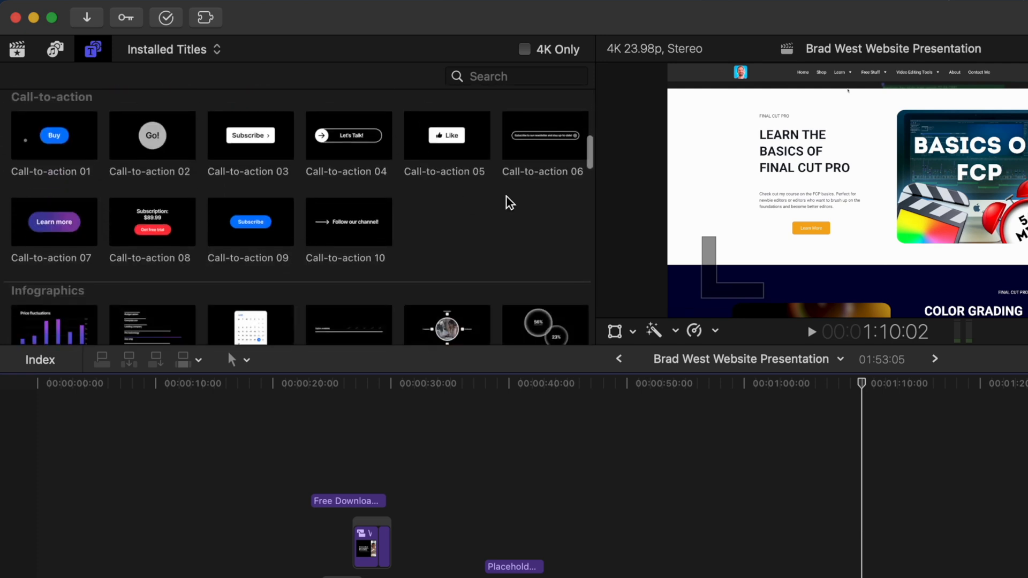
scroll("down", 3)
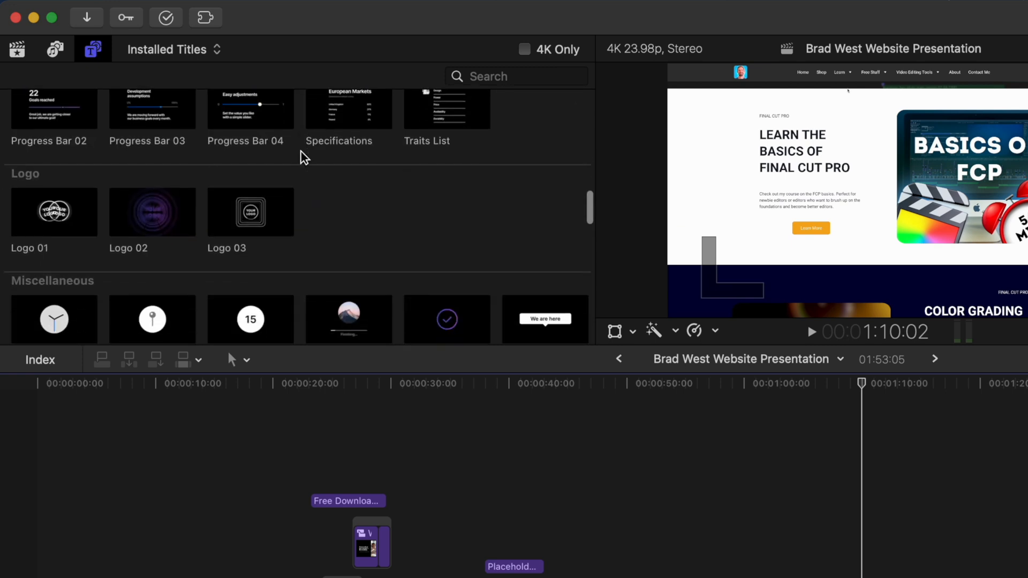
scroll("down", 3)
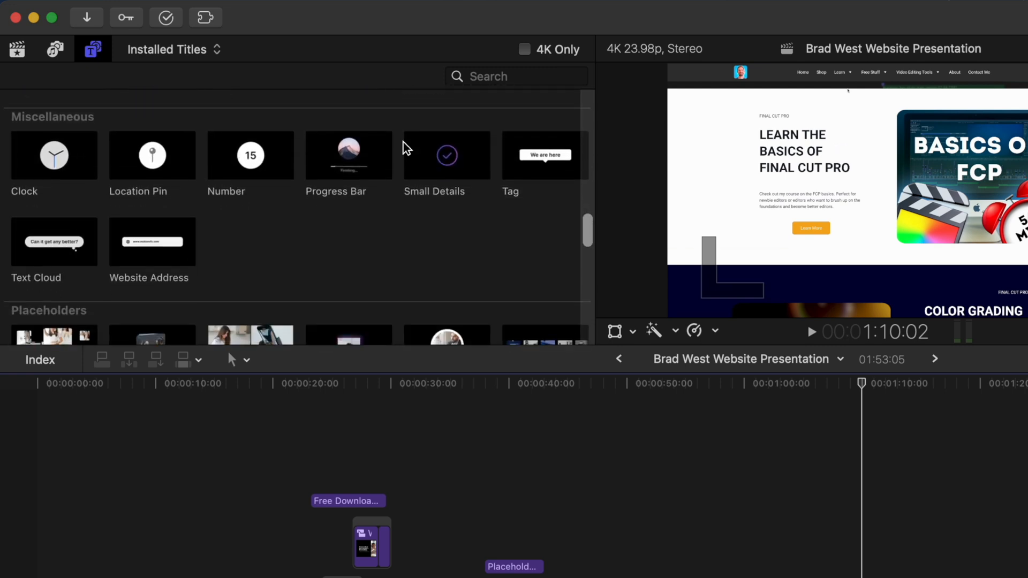
scroll("down", 3)
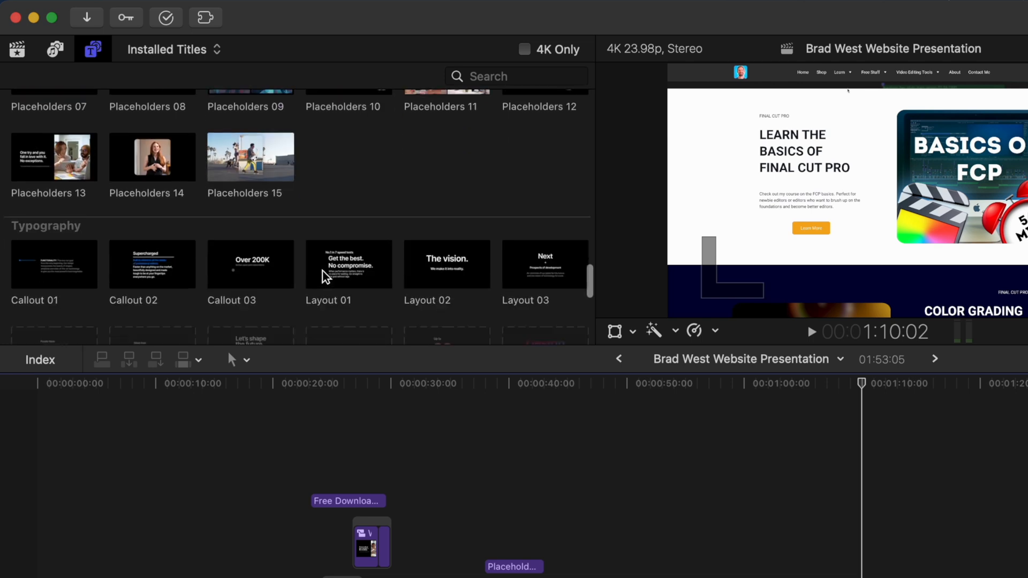
scroll("down", 3)
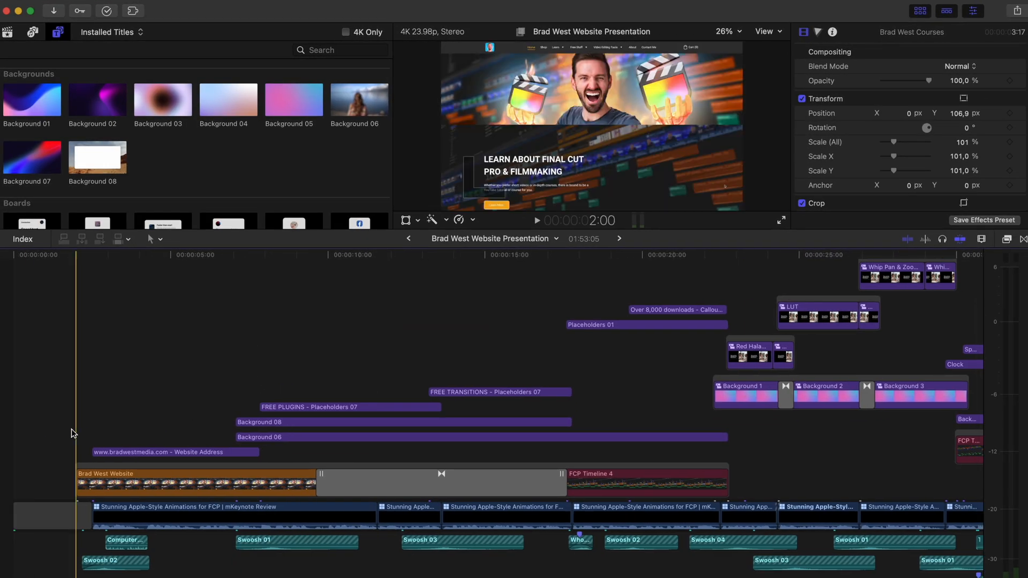
left_click(157, 454)
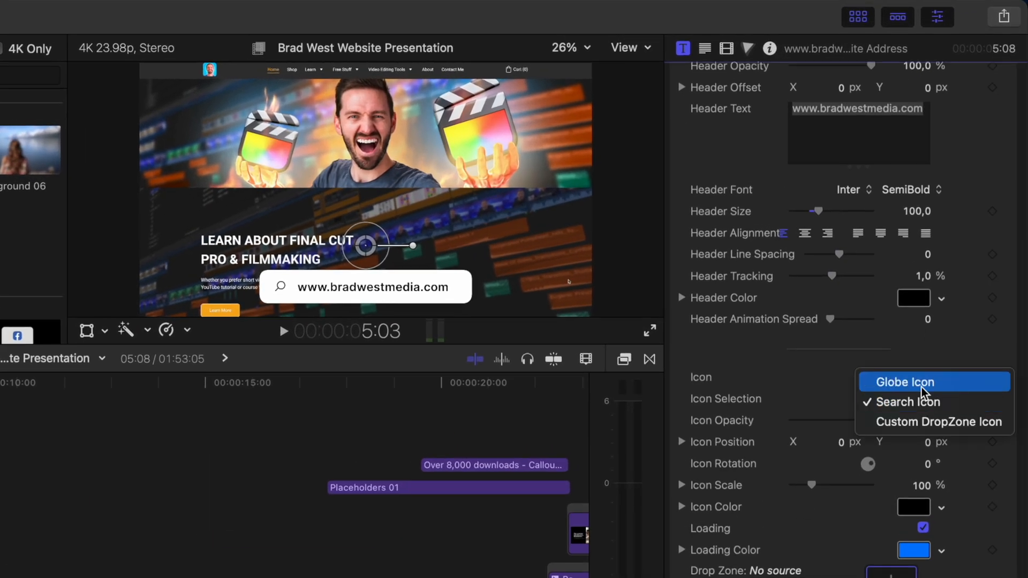
left_click(905, 381)
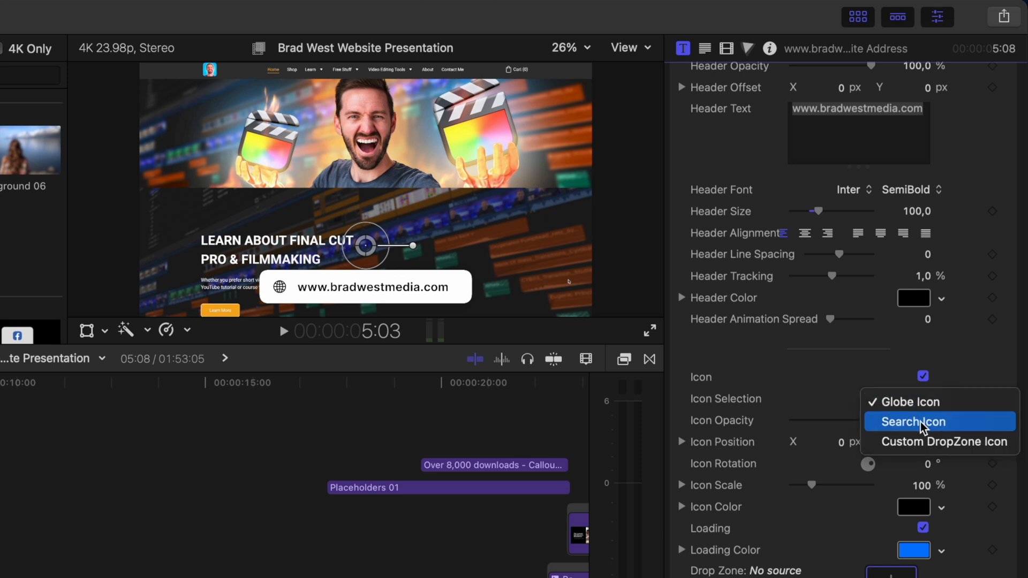
left_click(913, 421)
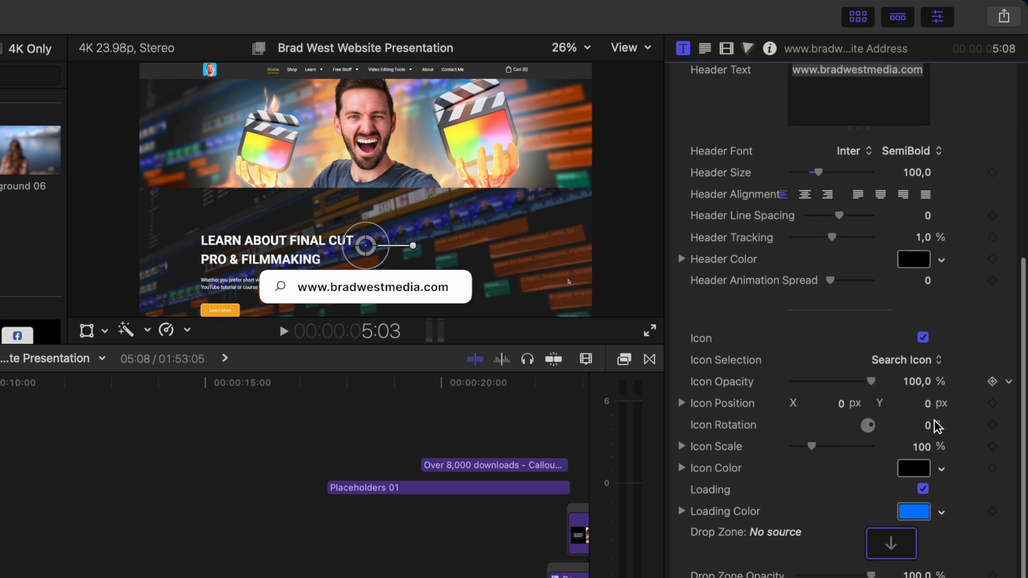
scroll("down", 3)
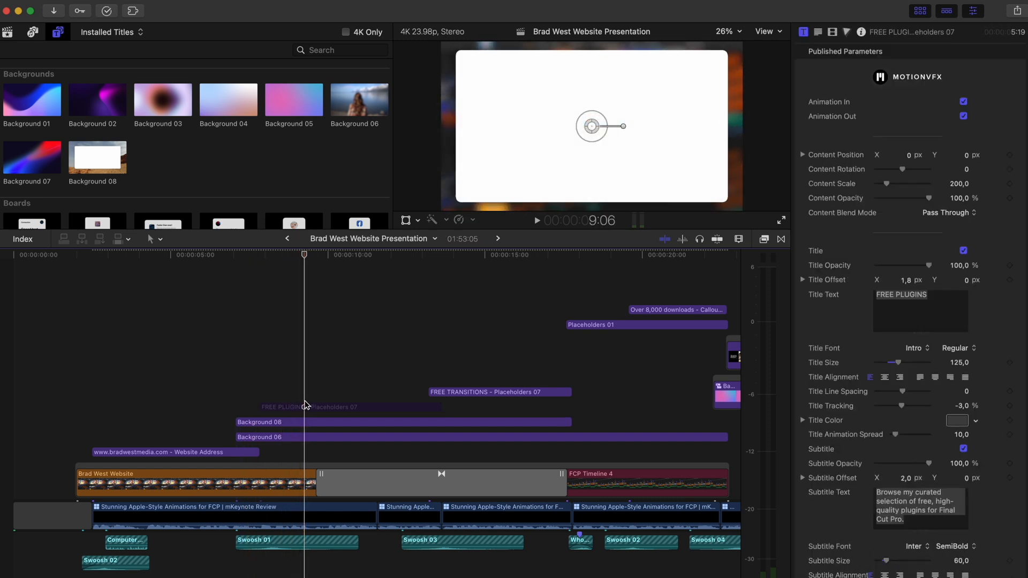
Re-enable the FREE PLUGINS - Placeholders 07 title and review its plugin grid.
left_click(349, 407)
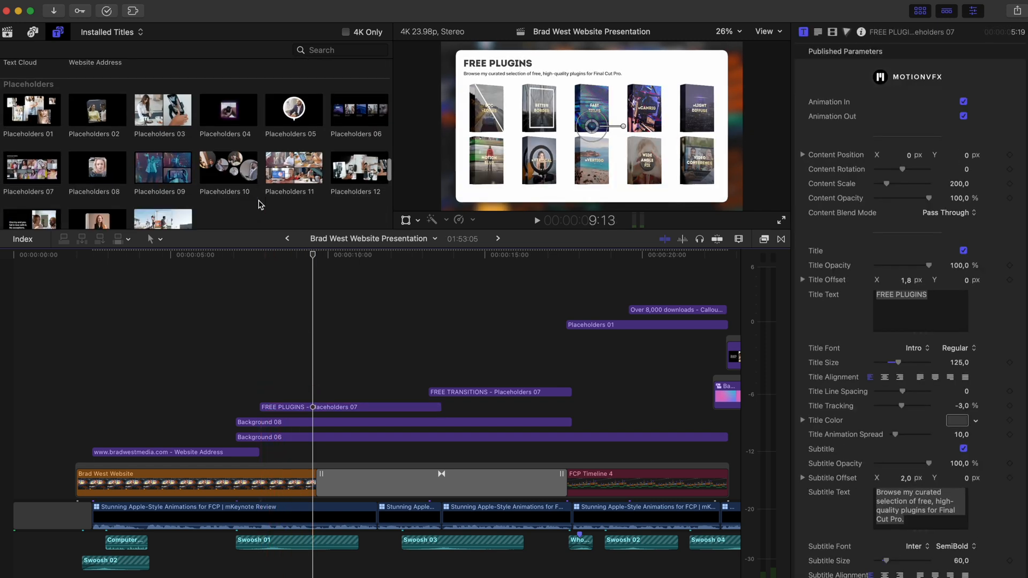
scroll("down", 3)
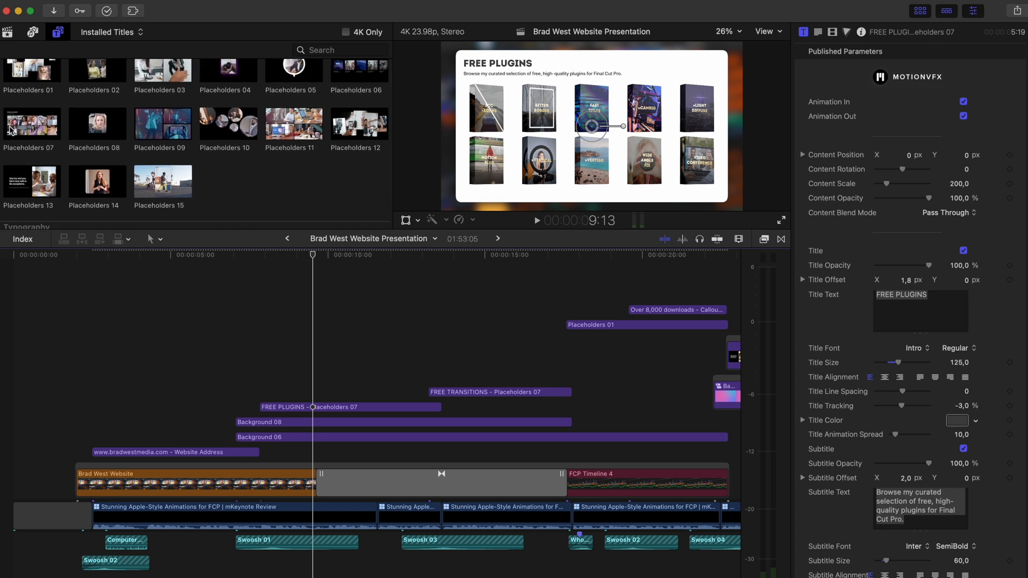
left_click(350, 406)
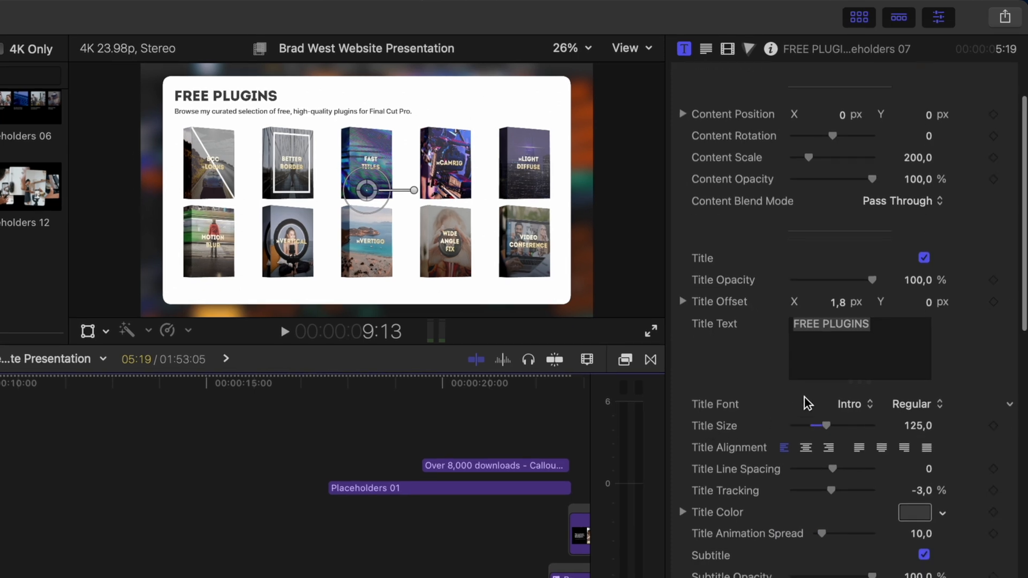
Adjust Drop Zone 1's Inside Scale to resize the BCC Looks image.
scroll("down", 3)
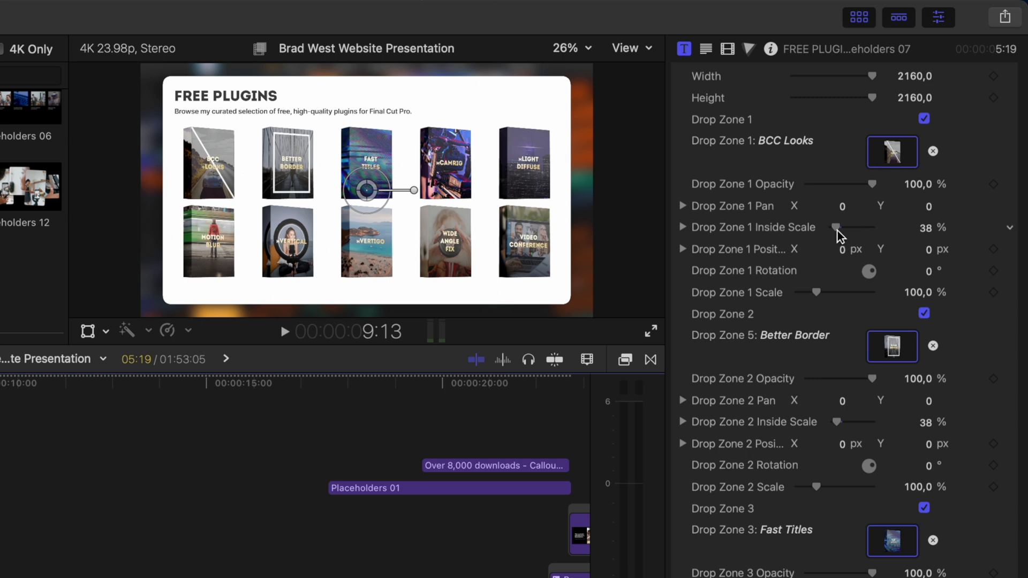
left_click_drag(841, 227, 834, 228)
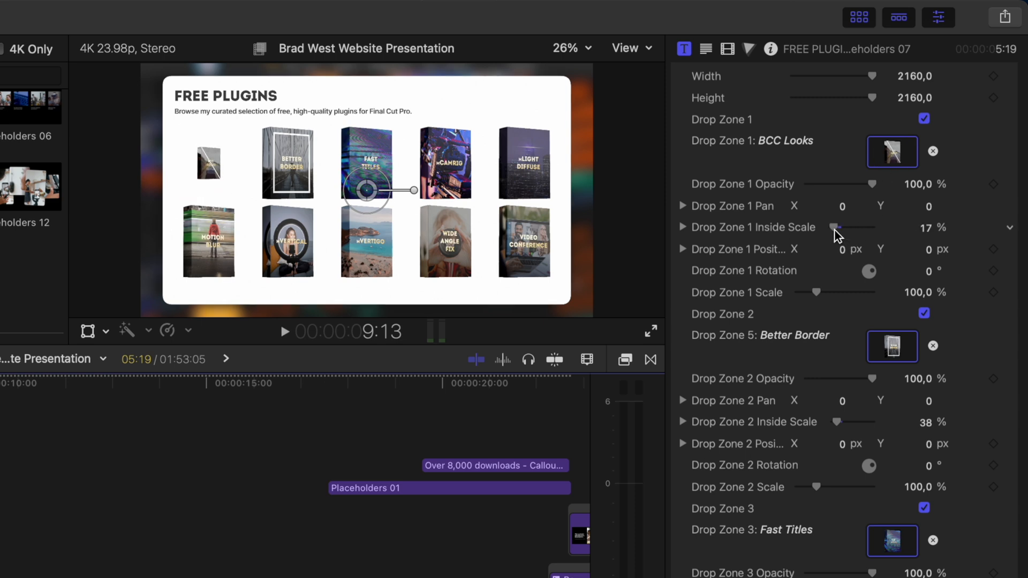
left_click_drag(832, 228, 852, 227)
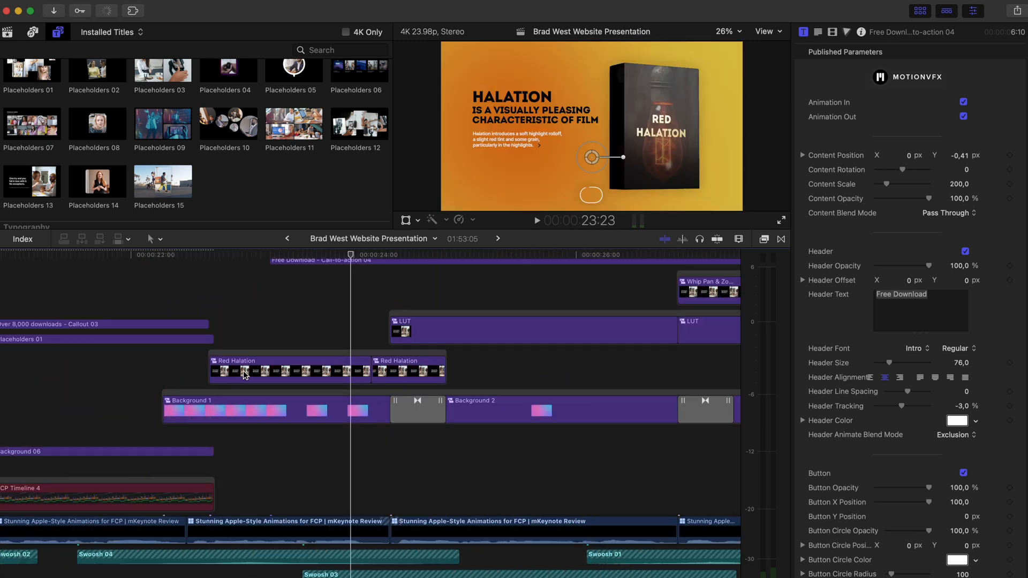
Open the Background 2 compound clip holding the Background 05 title.
left_click(289, 361)
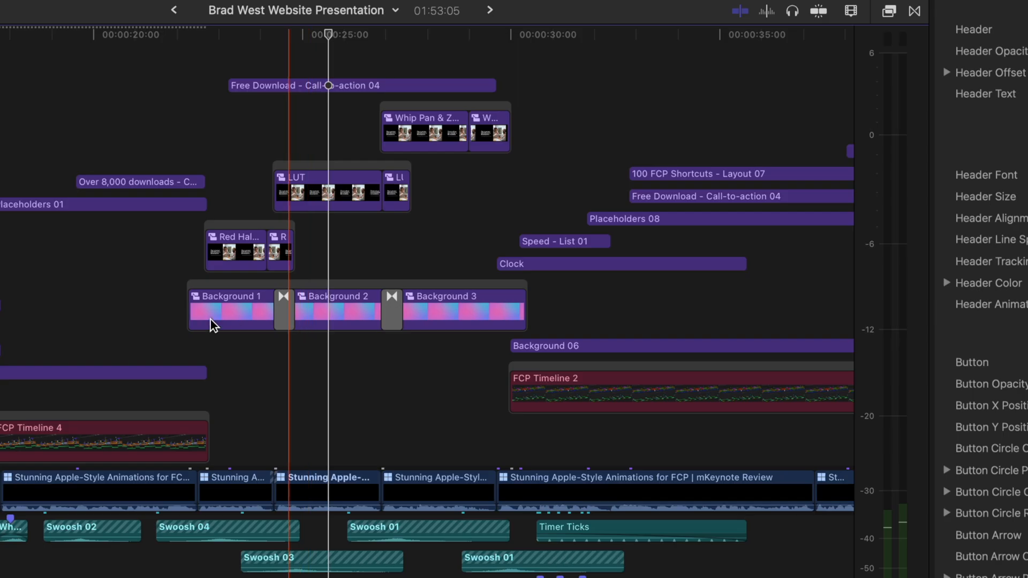
left_click(459, 308)
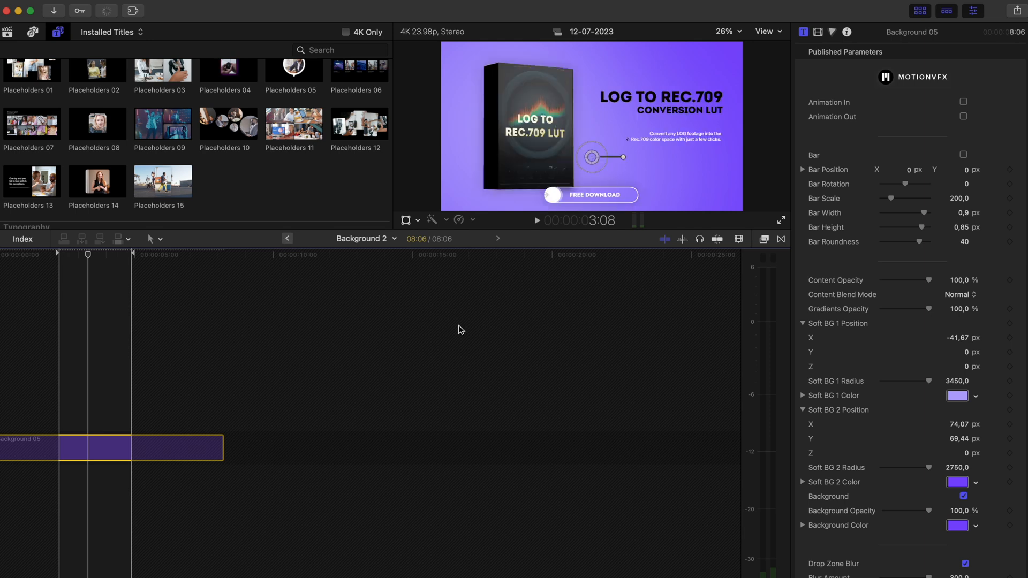
left_click(963, 117)
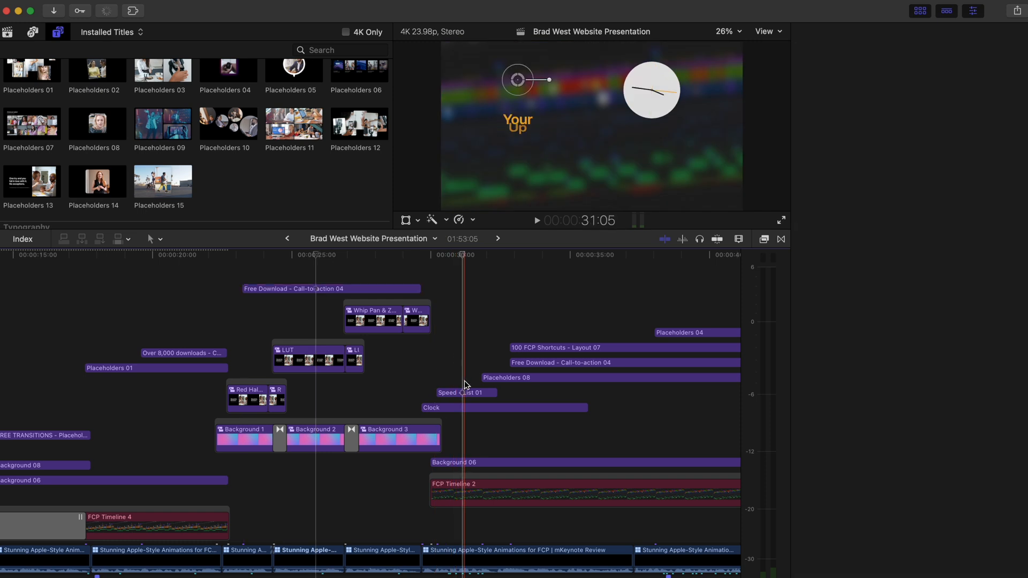
Inspect the Speed - List 01 title's text settings.
left_click(465, 392)
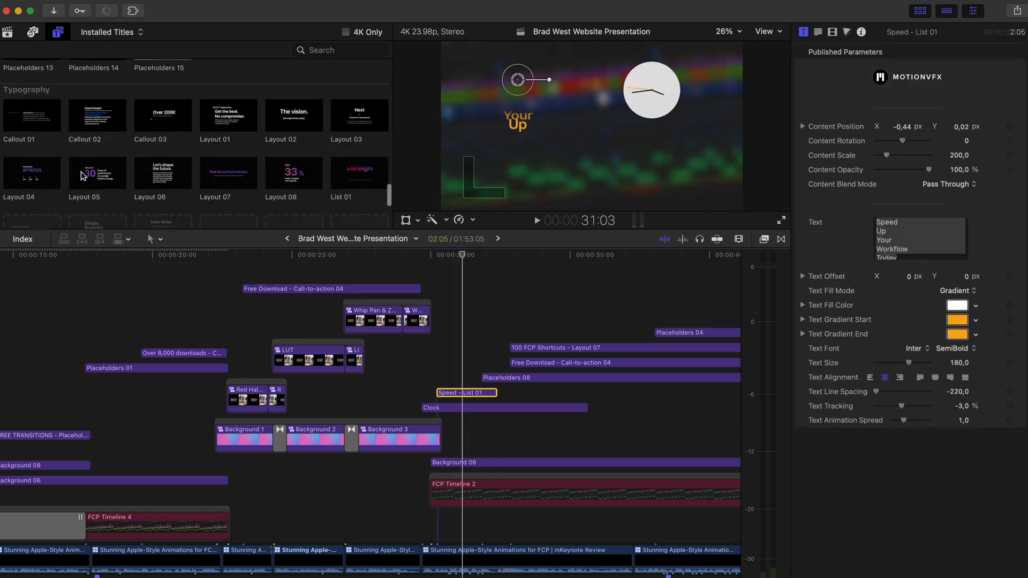
scroll("down", 3)
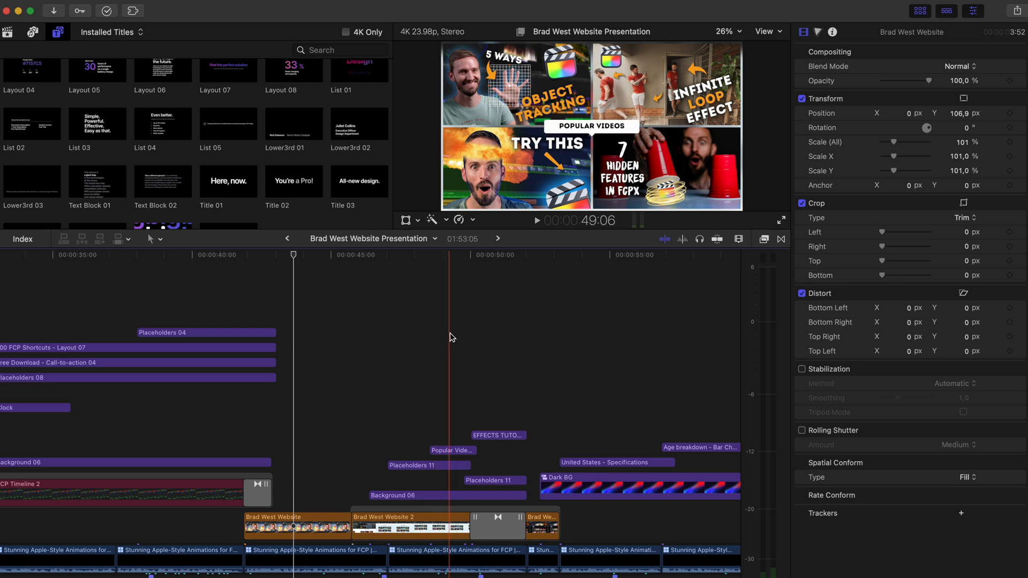
Inspect the Popular Videos - Tag title and adjust its Bar Pointer Scale.
left_click(452, 450)
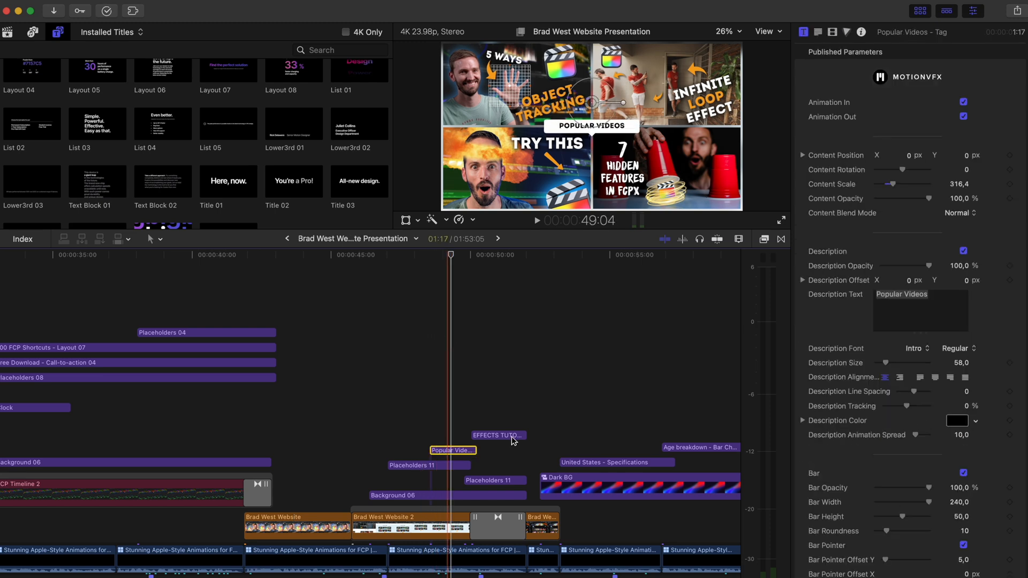
scroll("down", 3)
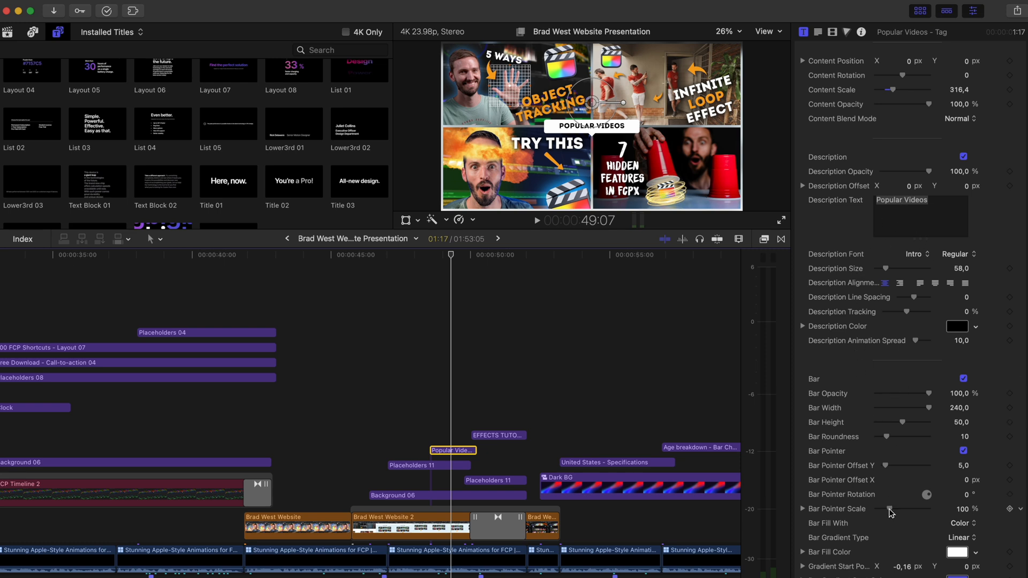
left_click_drag(891, 509, 914, 508)
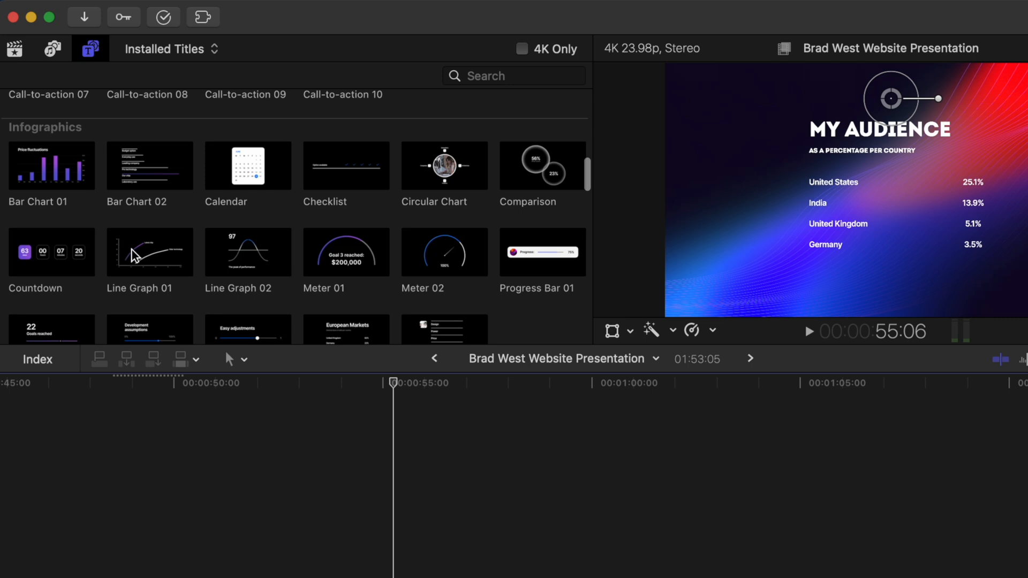
mouse_move(443, 252)
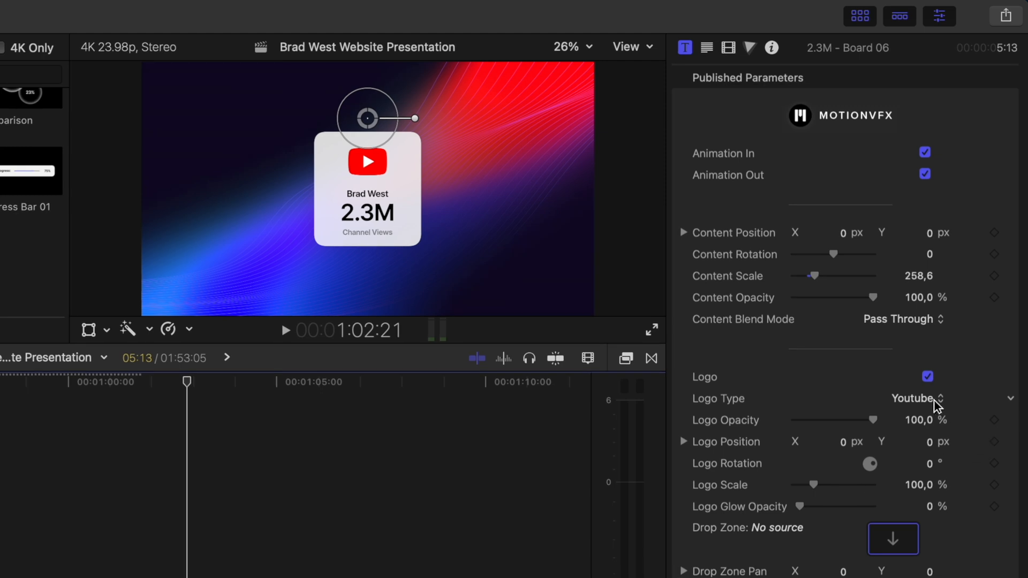
Set 2.3M - Board 06's Logo Type to Custom and pick a source for the logo.
left_click(917, 399)
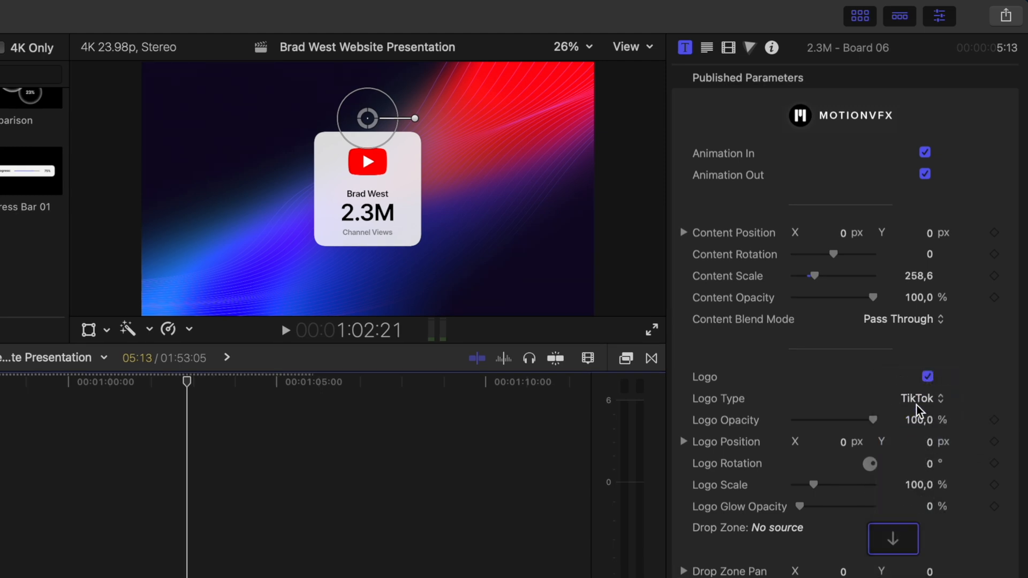
left_click(919, 398)
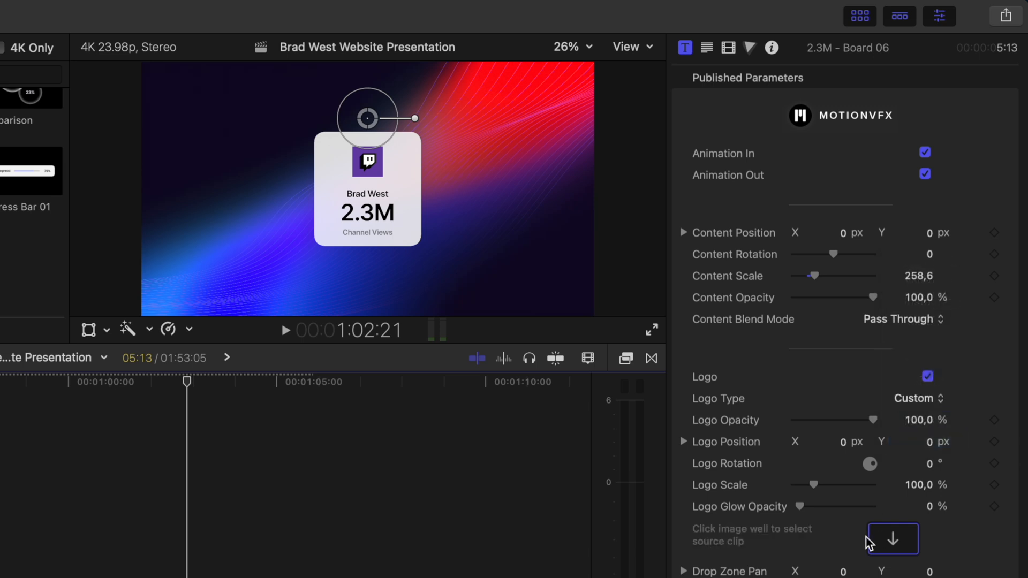
left_click(892, 538)
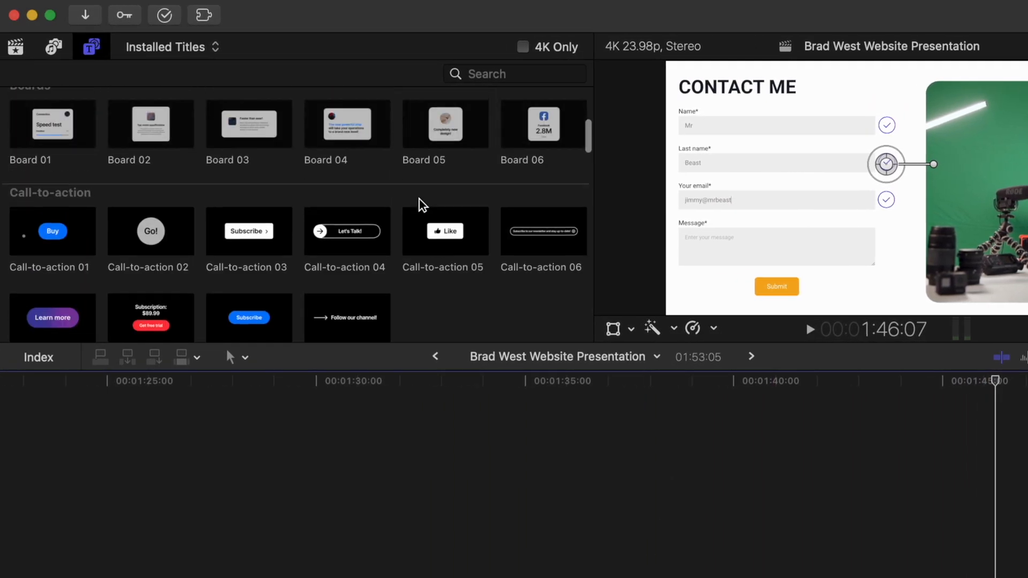
scroll("down", 3)
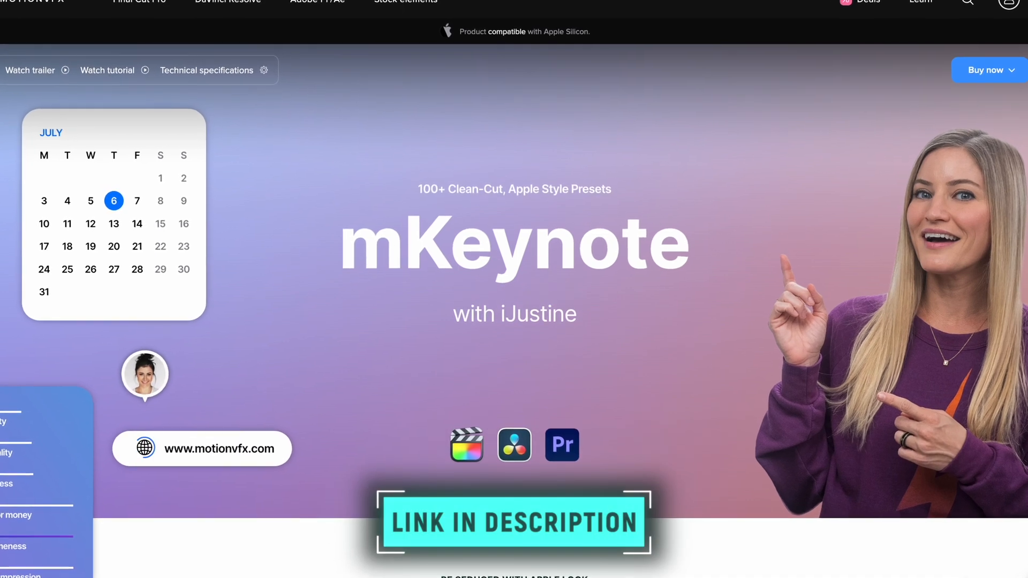
scroll("down", 3)
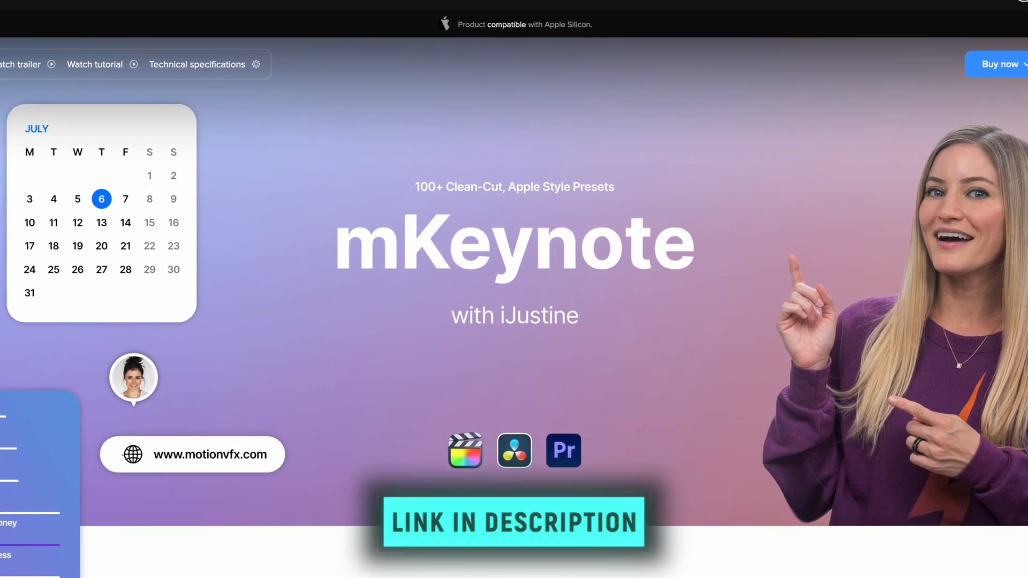